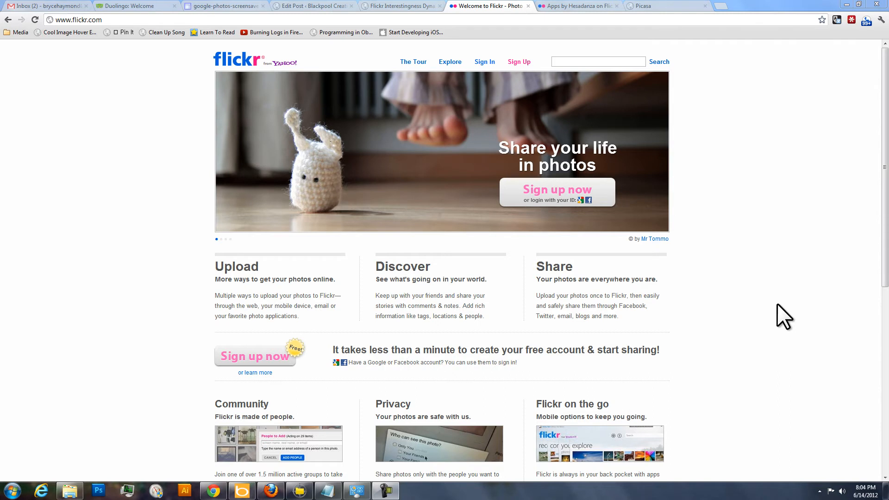
mouse_move(833, 195)
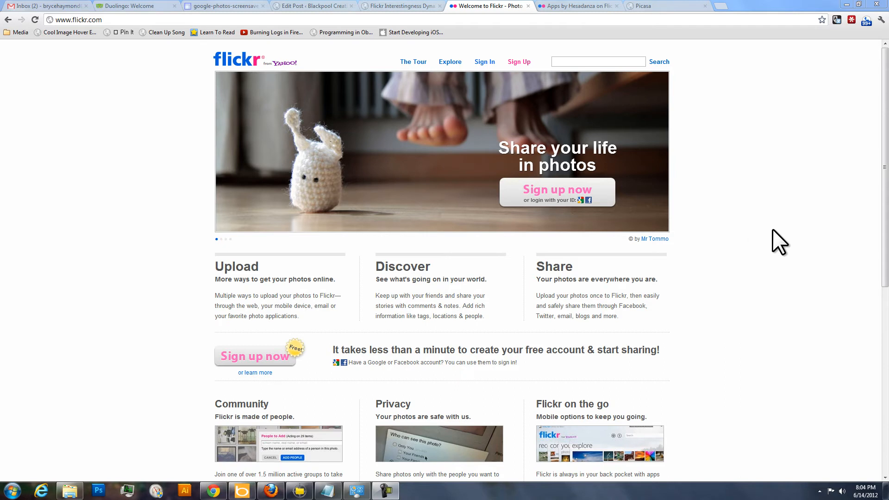
mouse_move(278, 62)
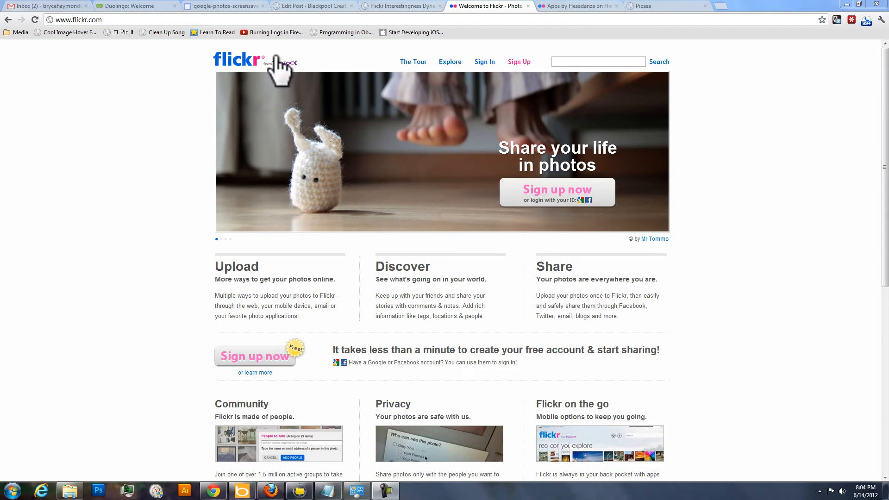
mouse_move(815, 225)
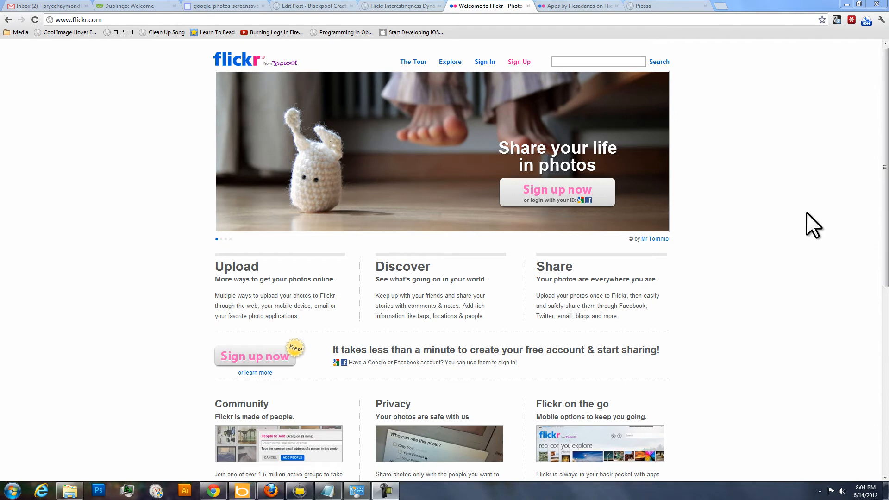
mouse_move(518, 73)
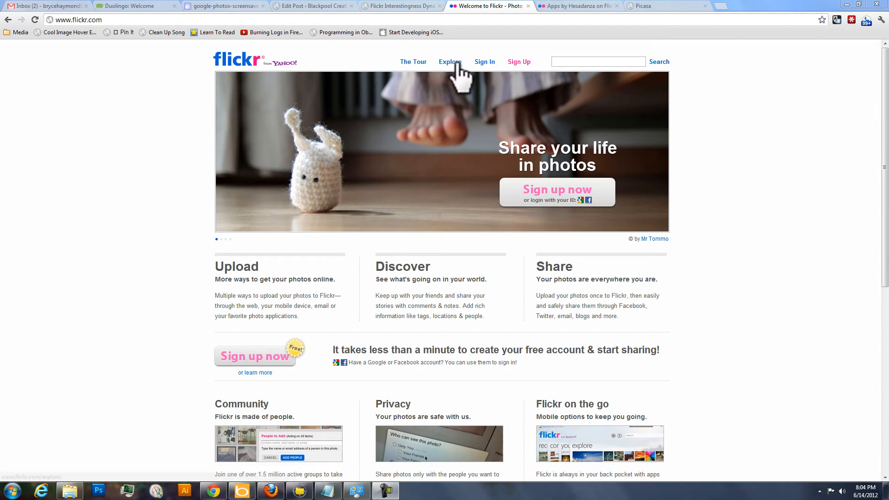
mouse_move(439, 42)
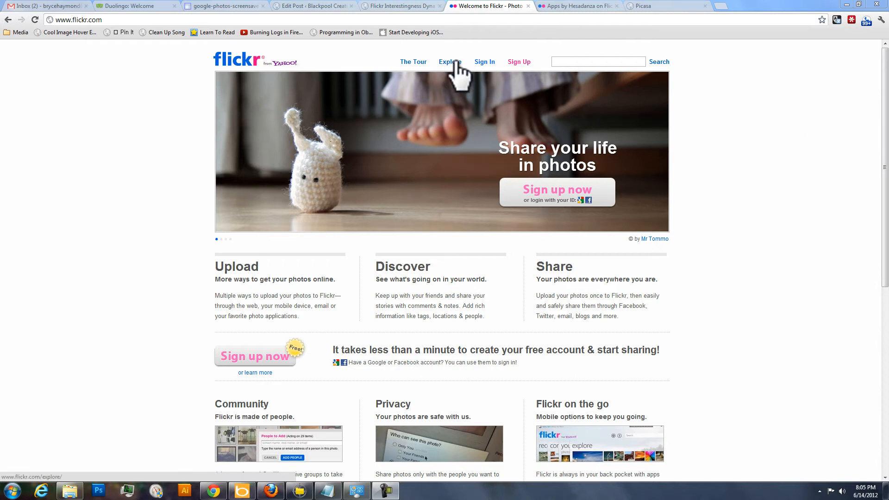
Go to Flickr's Explore page from the top navigation
left_click(449, 62)
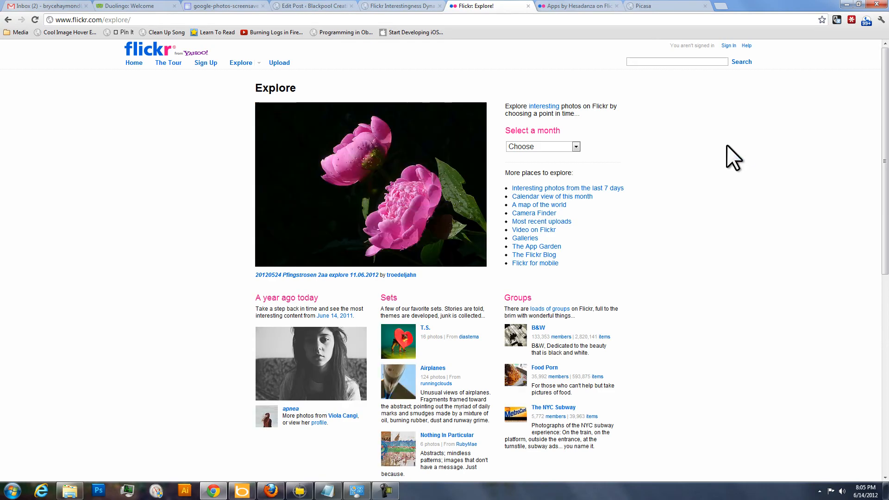
mouse_move(226, 301)
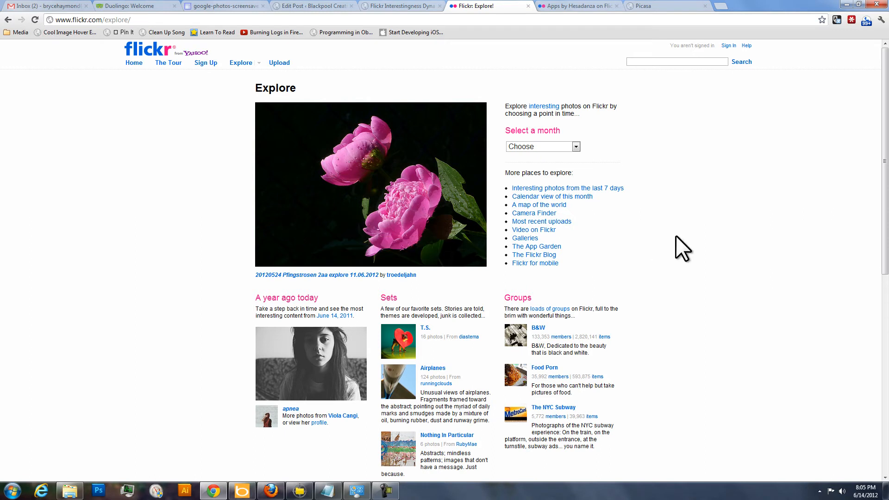
mouse_move(684, 170)
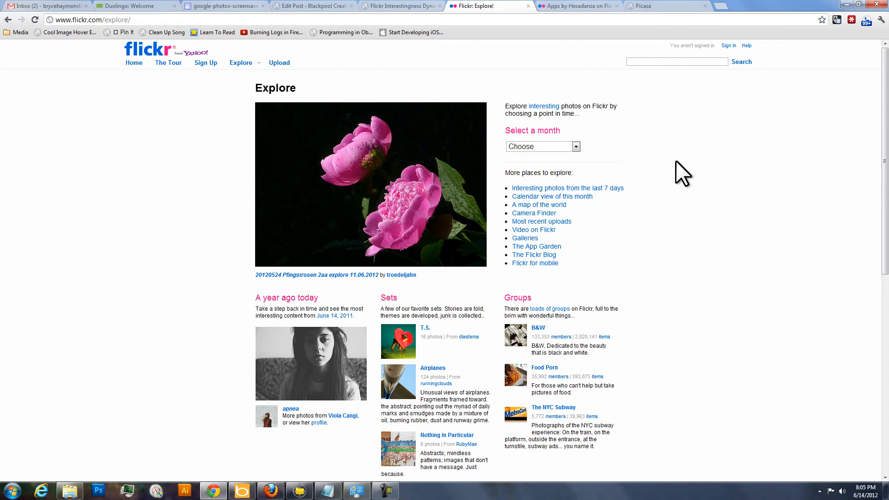
mouse_move(679, 174)
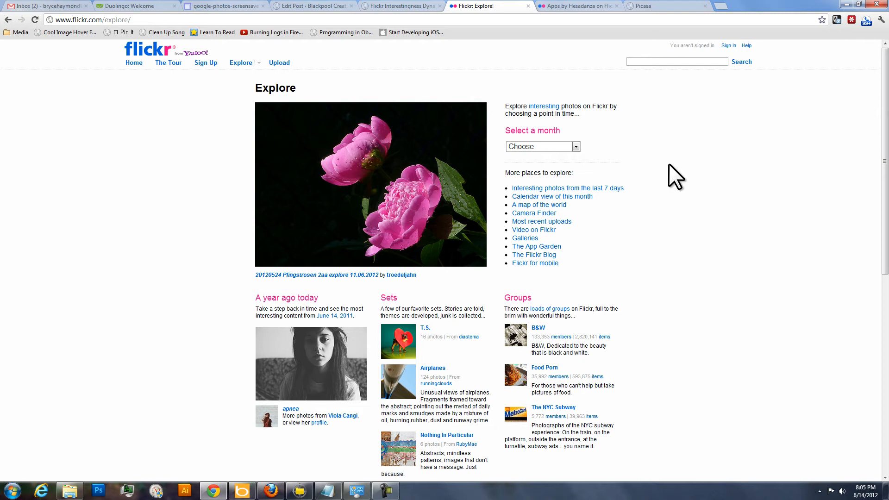
mouse_move(649, 198)
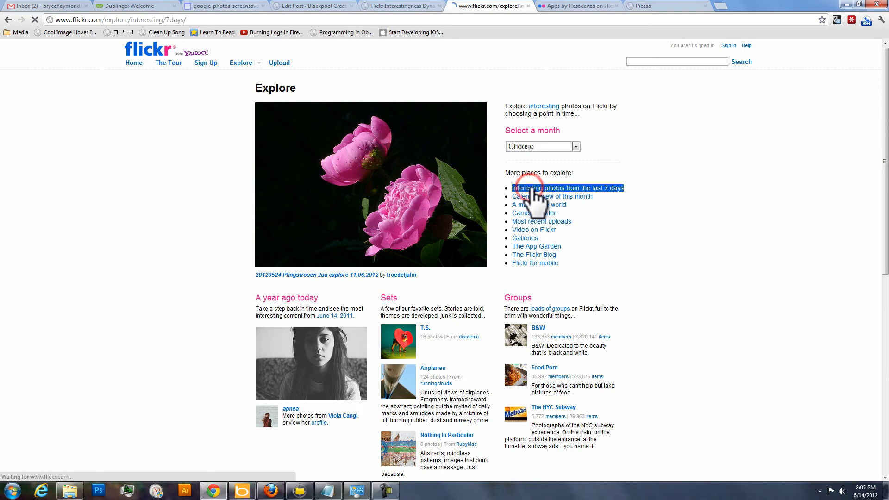
Show the 'Last 7 Days' interesting photos and reload the grid four times
left_click(567, 188)
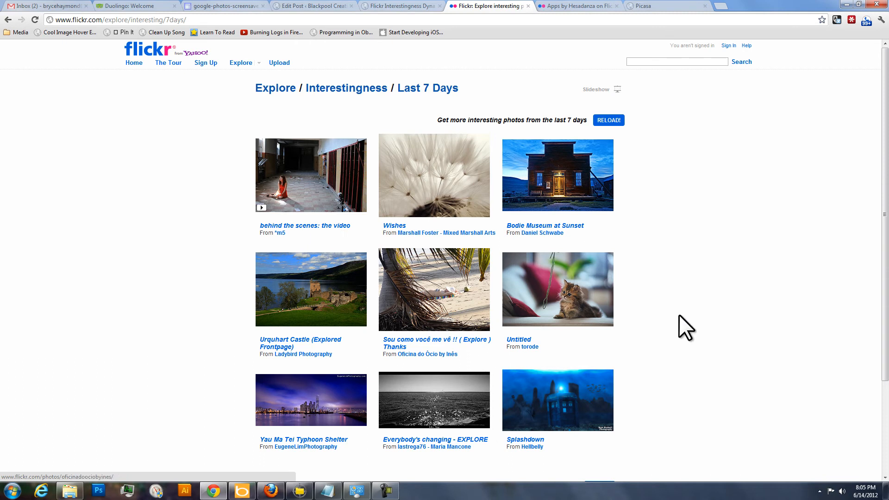
mouse_move(685, 237)
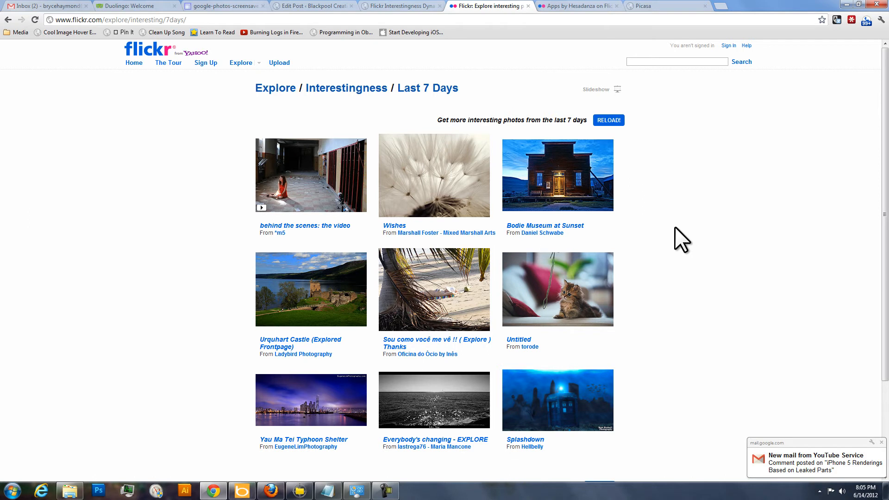
left_click(607, 119)
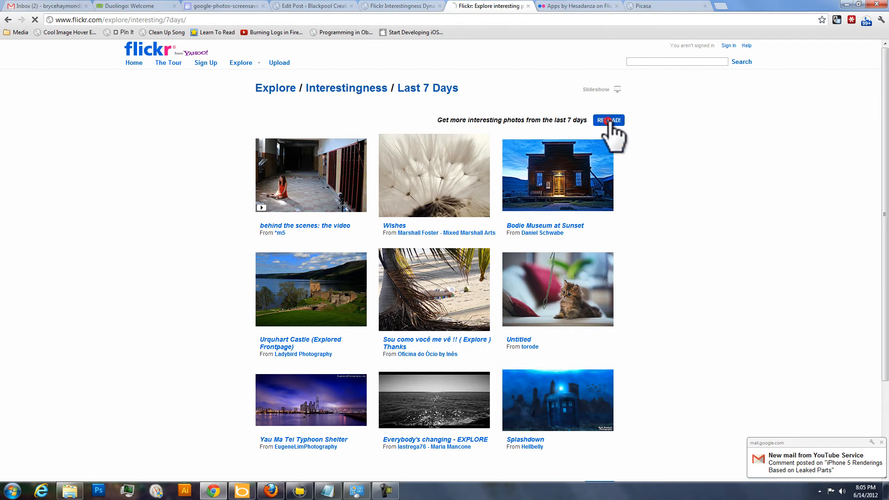
left_click(607, 120)
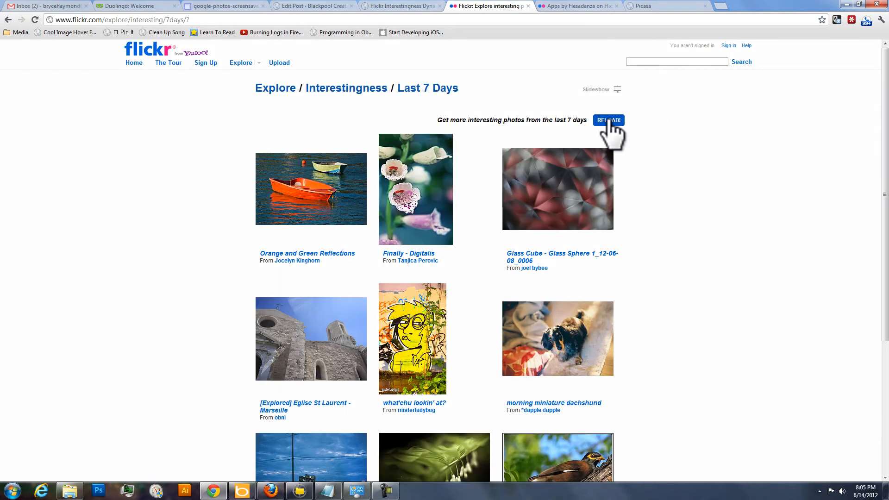
left_click(608, 121)
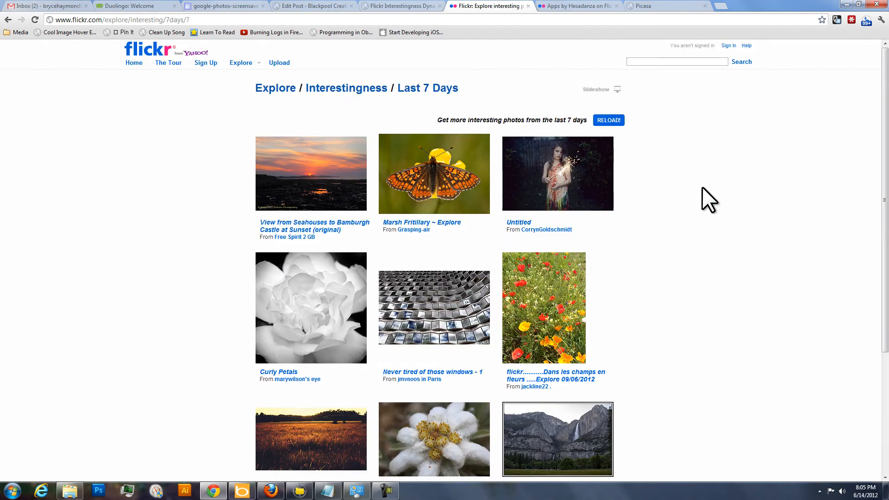
left_click(608, 119)
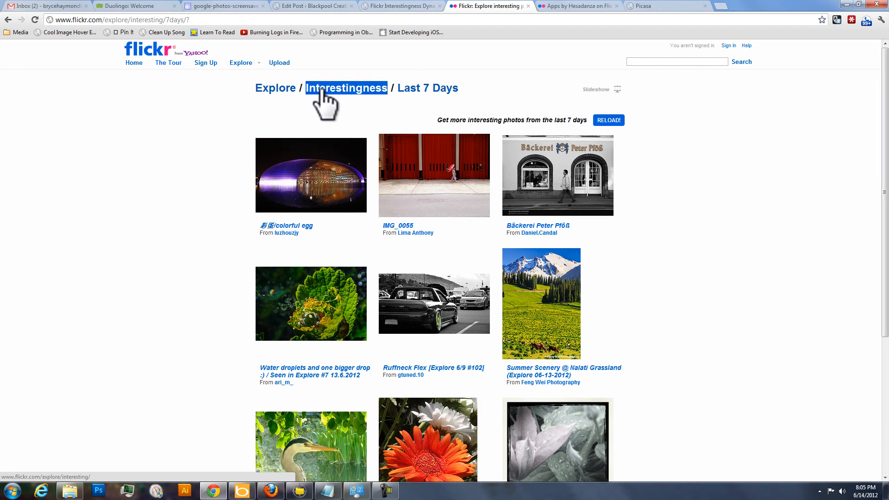
View the About Interestingness page, then open the 'colorful egg' photo
left_click(346, 88)
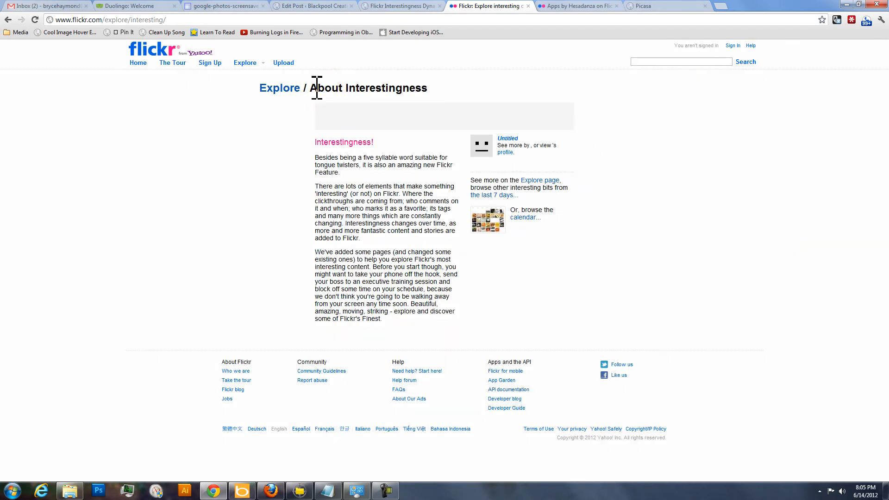
mouse_move(544, 294)
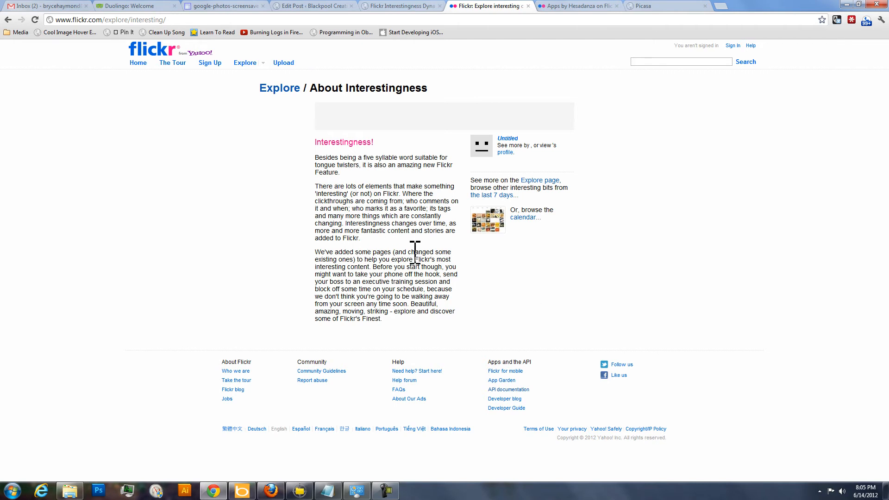
mouse_move(523, 295)
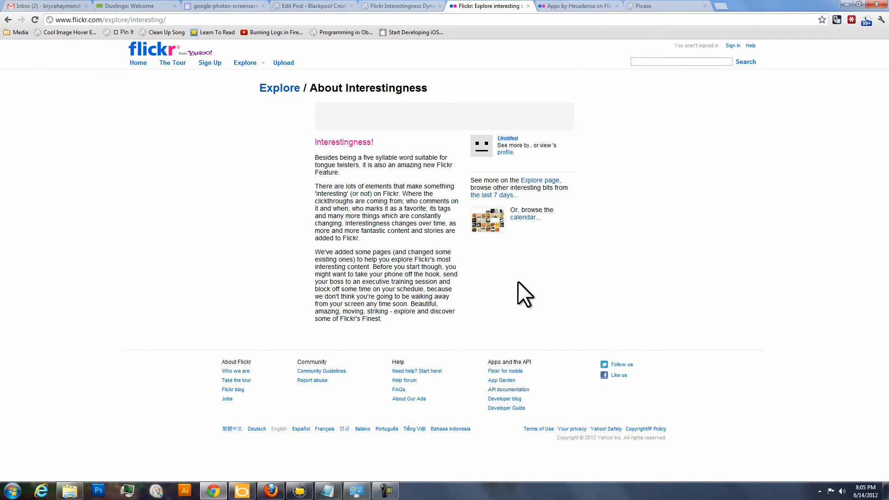
mouse_move(530, 289)
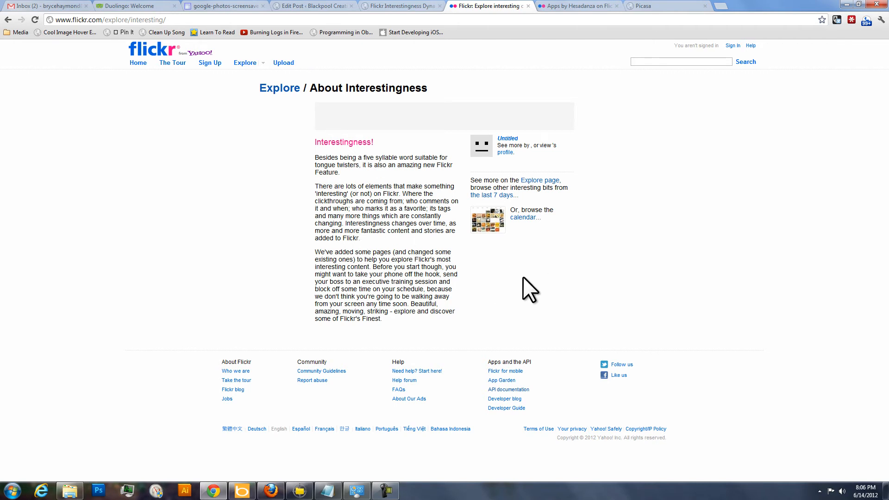
mouse_move(609, 195)
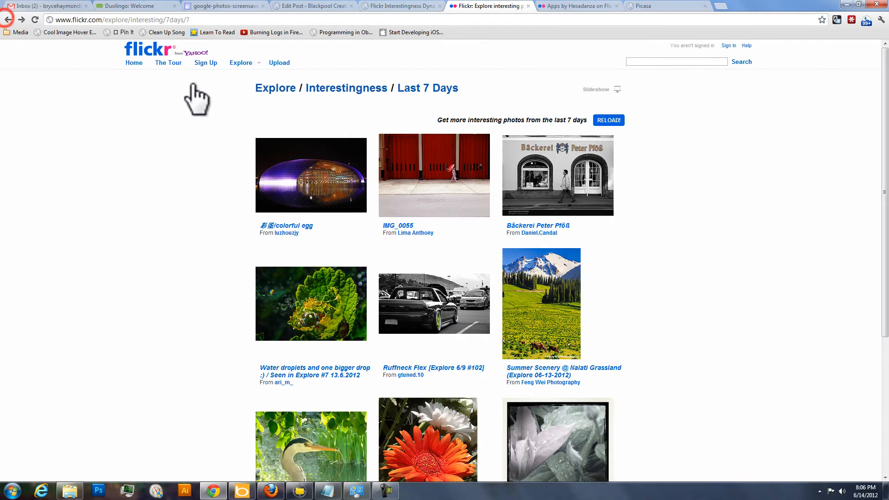
mouse_move(344, 213)
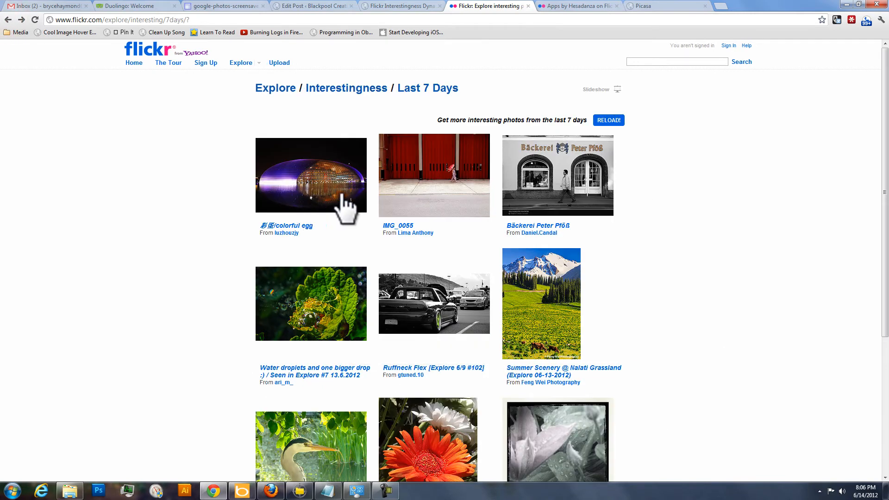
left_click(311, 174)
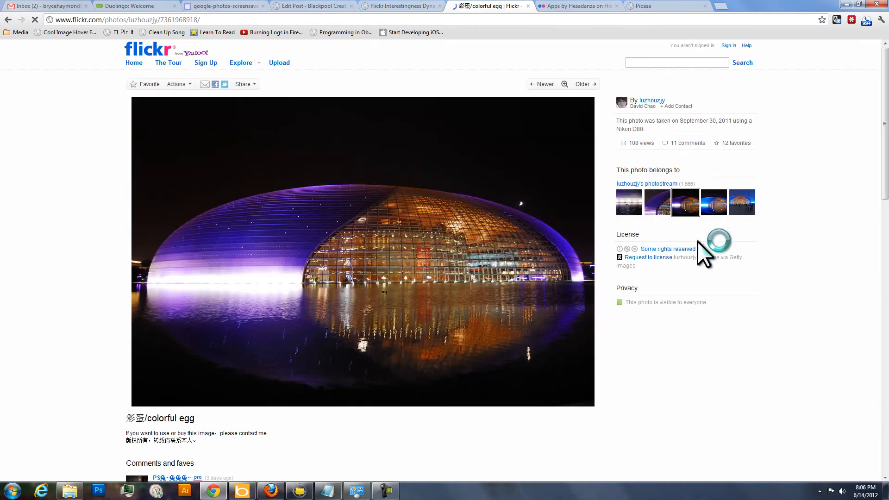
mouse_move(9, 20)
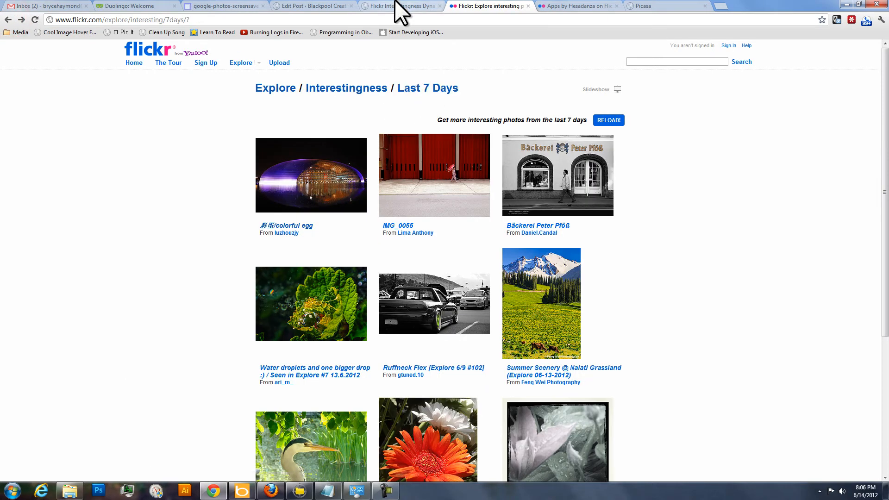
Read the Blackpool Creative post on the Flickr Interestingness Dynamic Theme
left_click(400, 5)
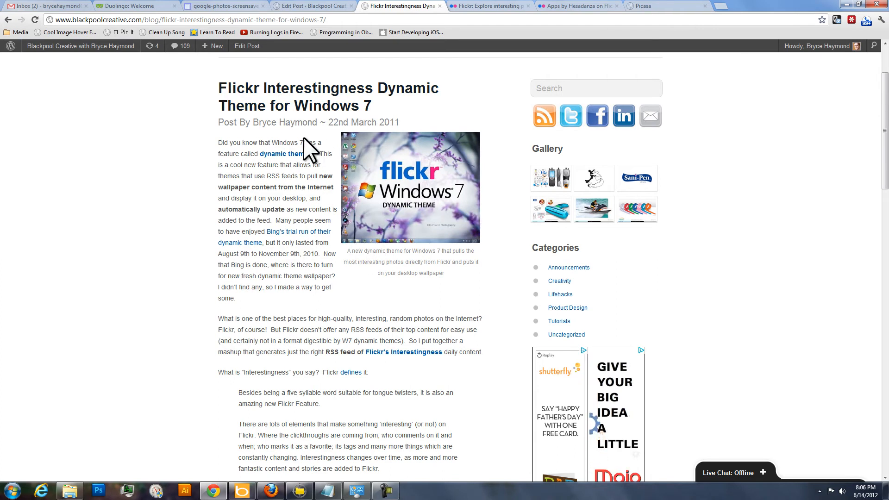
mouse_move(486, 321)
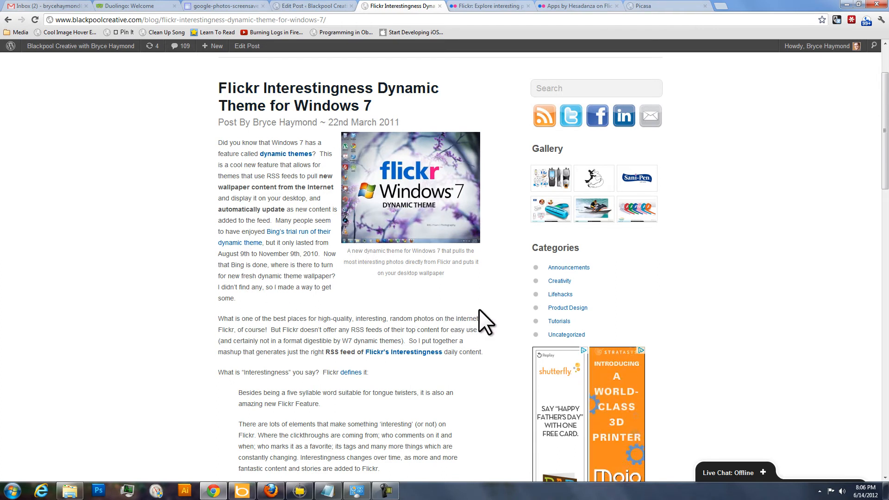
mouse_move(499, 323)
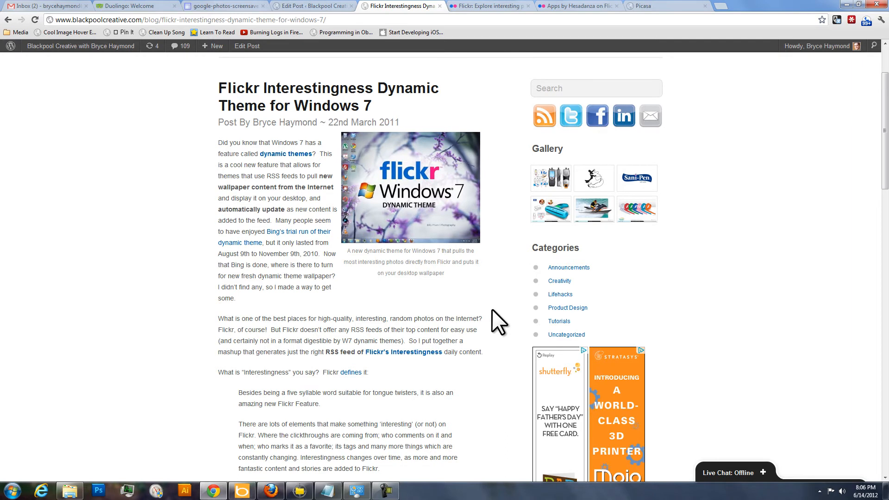
scroll("up", 3)
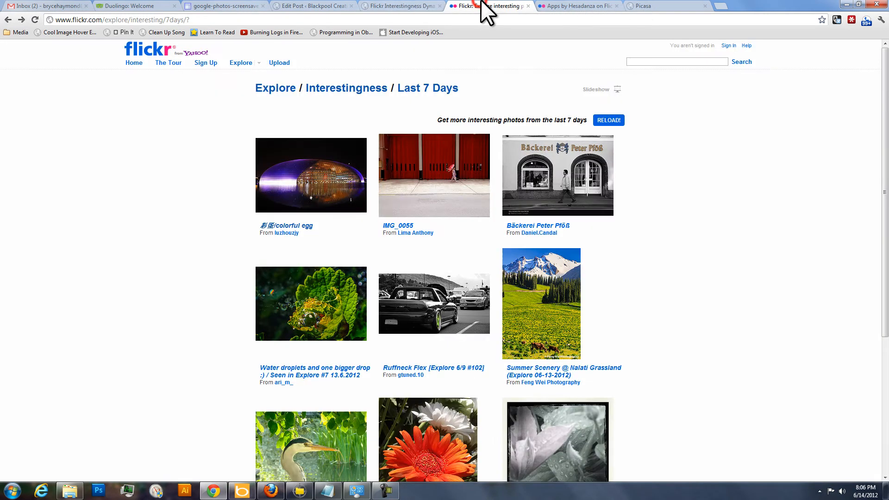
mouse_move(779, 266)
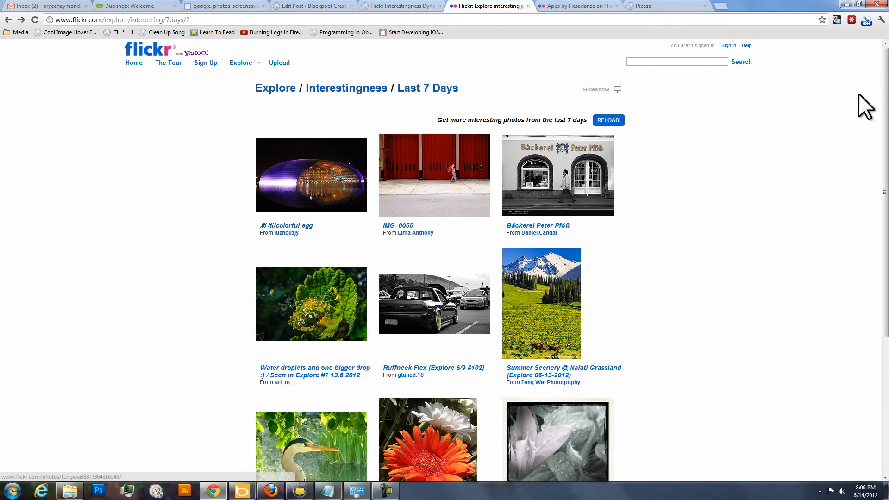
mouse_move(839, 136)
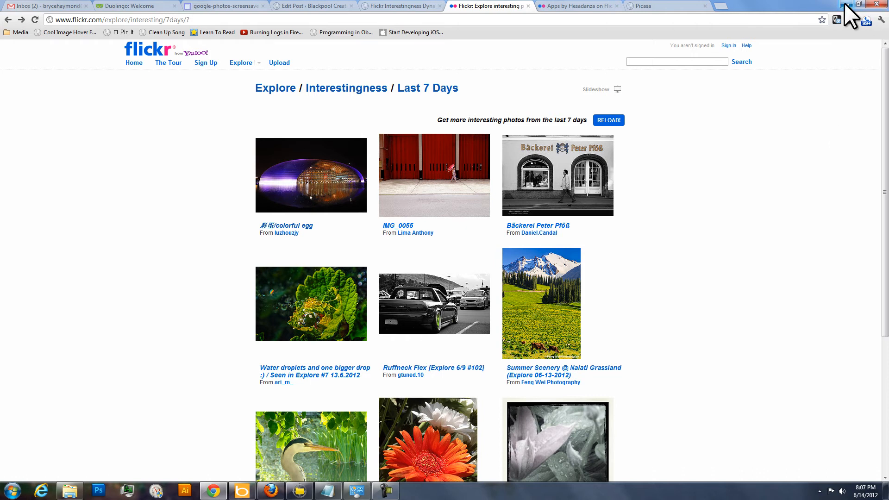
left_click(844, 5)
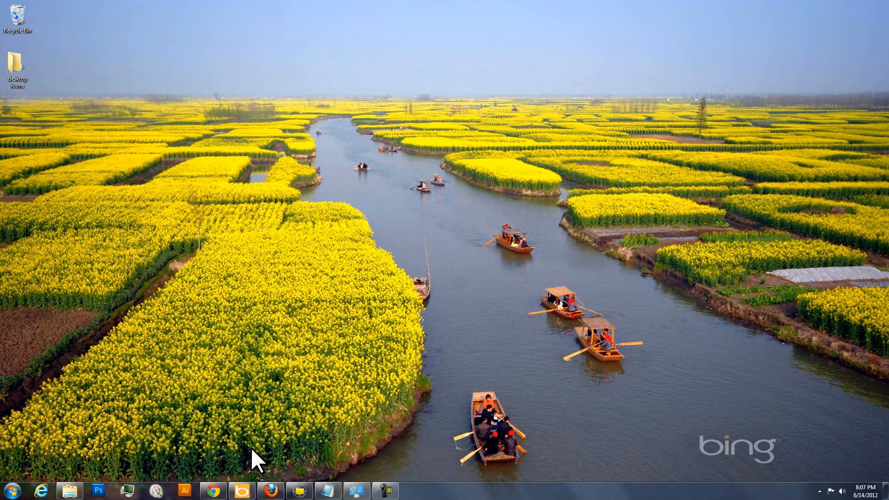
mouse_move(243, 462)
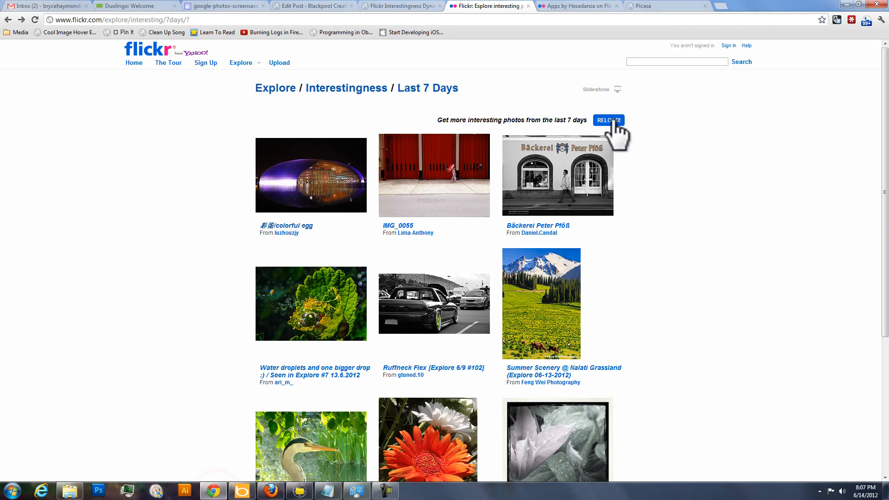
Switch to the Picasa website tab showing the Picasa 3.9 download page
left_click(652, 6)
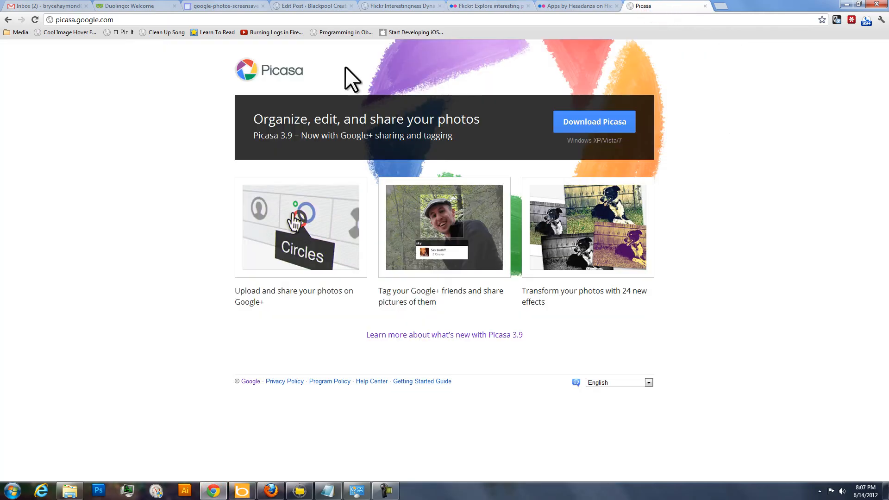
mouse_move(825, 166)
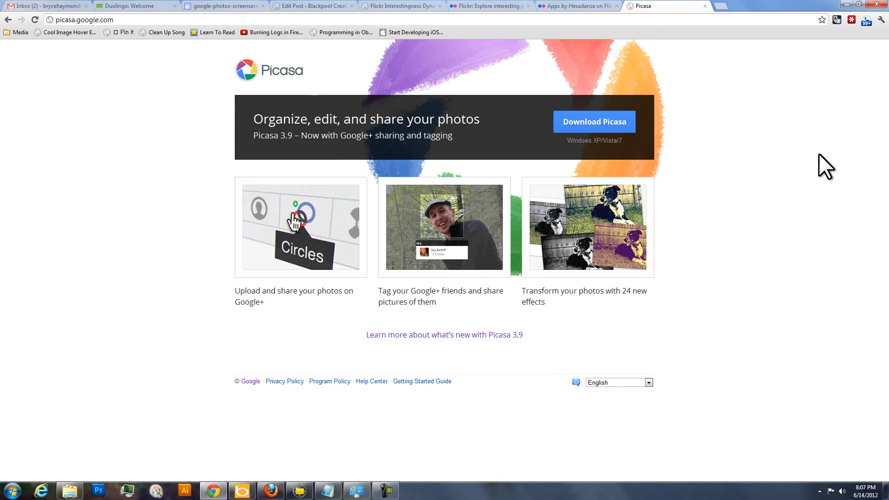
mouse_move(254, 172)
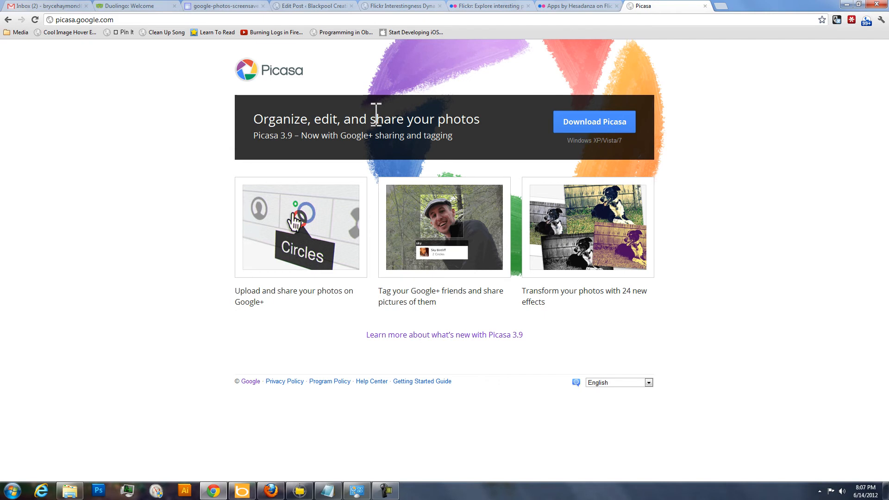
mouse_move(330, 113)
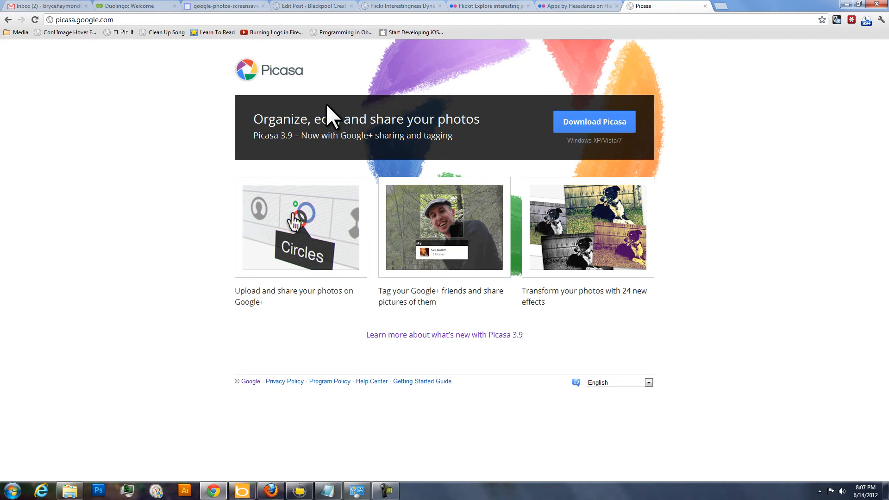
mouse_move(354, 91)
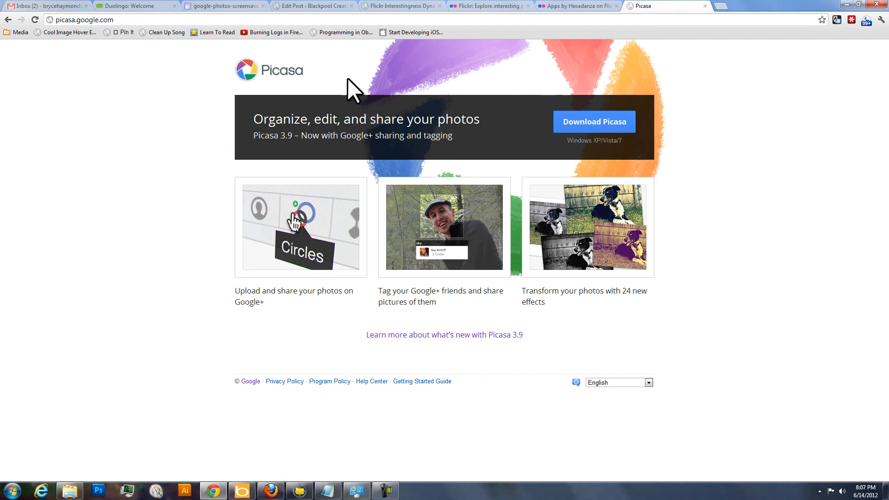
mouse_move(218, 165)
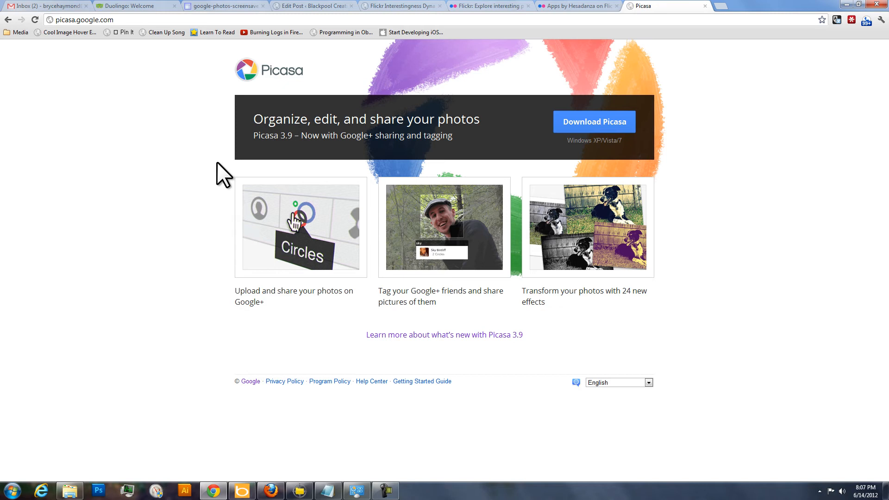
mouse_move(315, 472)
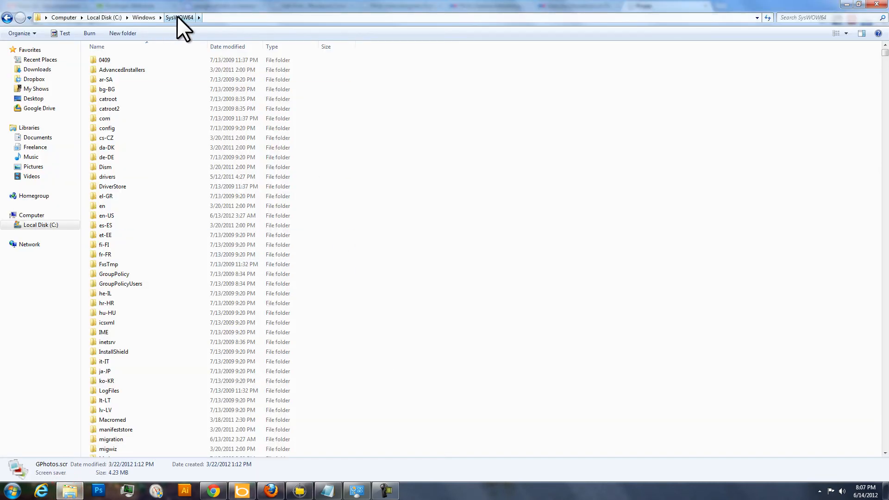
mouse_move(144, 17)
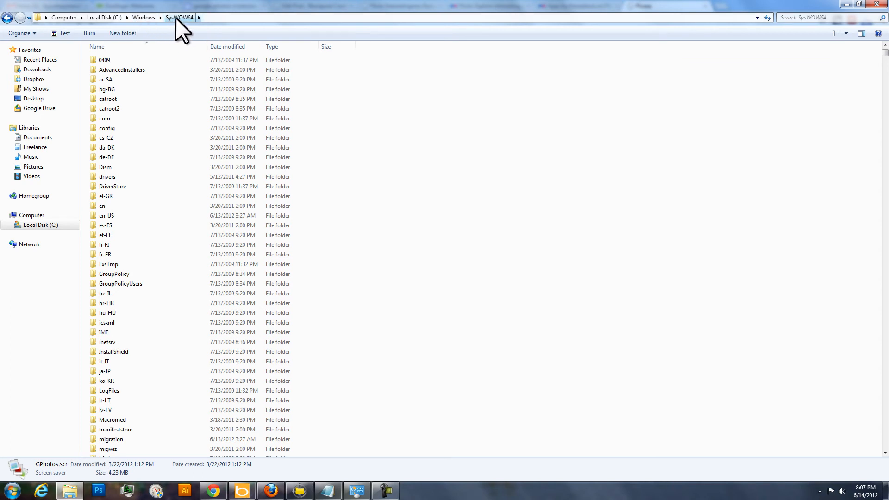
mouse_move(144, 17)
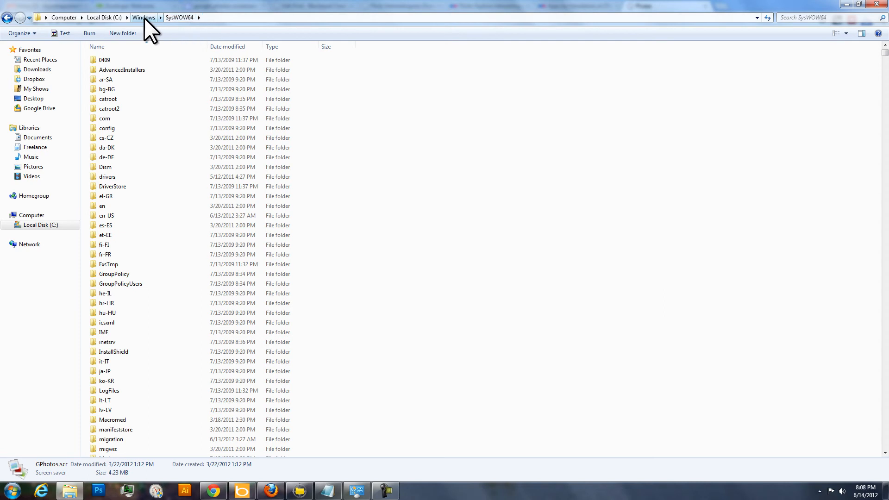
mouse_move(171, 26)
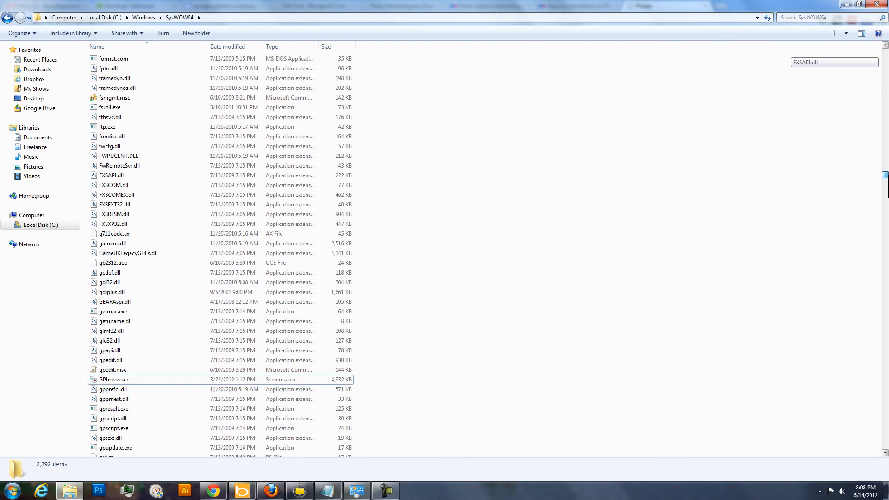
Select GPhotos.scr in the C:\Windows\SysWOW64 folder
left_click(113, 218)
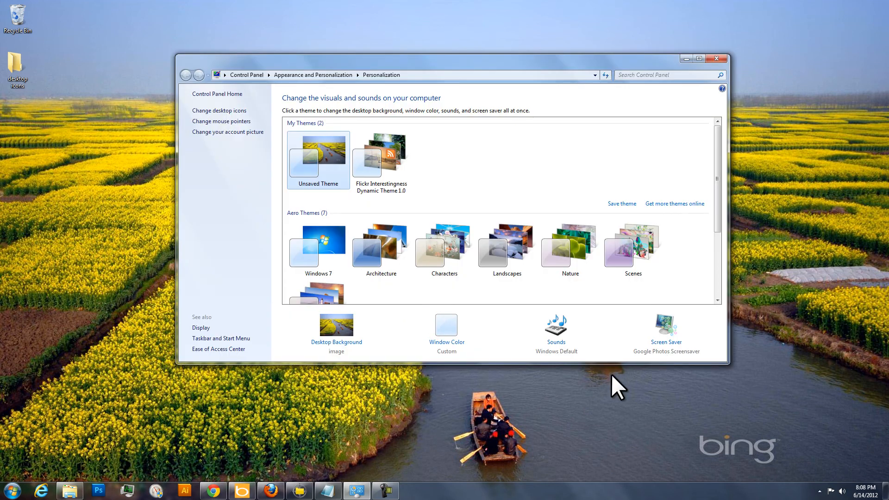
Choose Google Photos Screensaver in the Screen Saver Settings dropdown
left_click(666, 333)
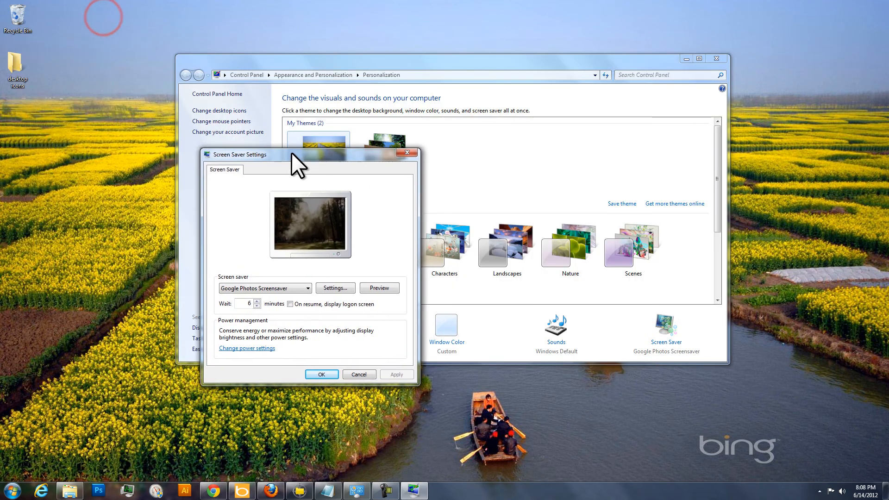
left_click(308, 287)
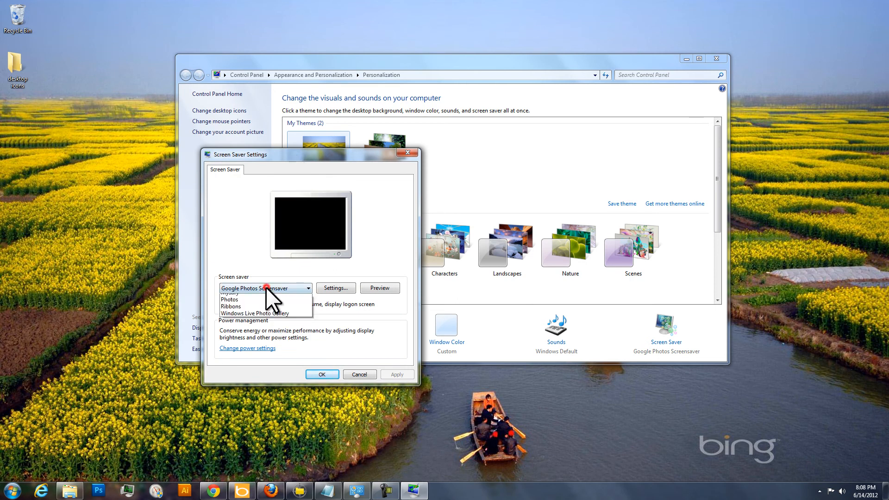
left_click(265, 288)
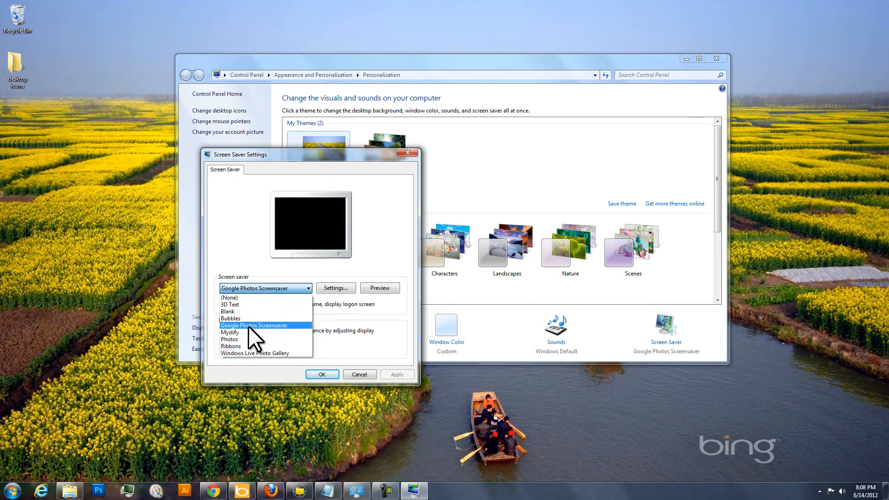
left_click(257, 325)
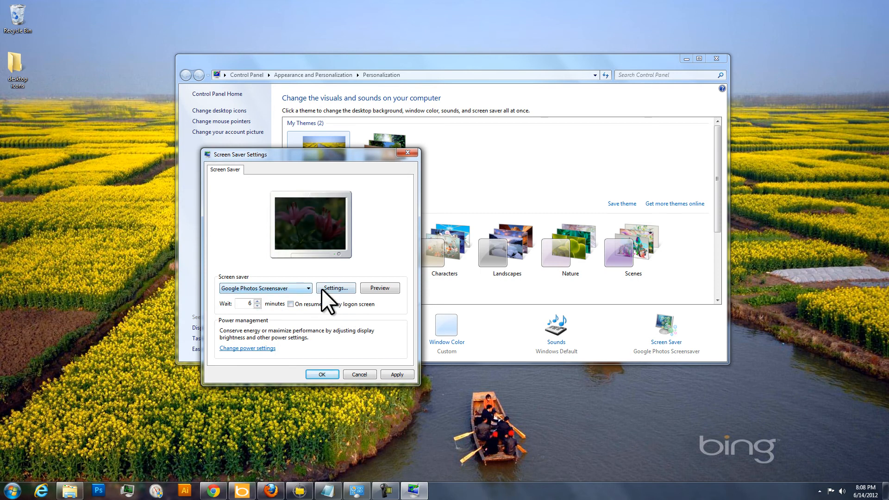
left_click(336, 287)
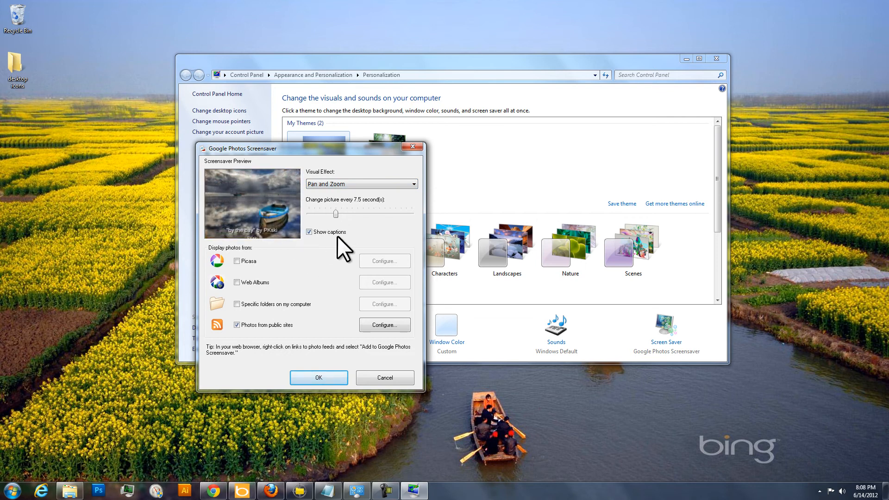
mouse_move(297, 209)
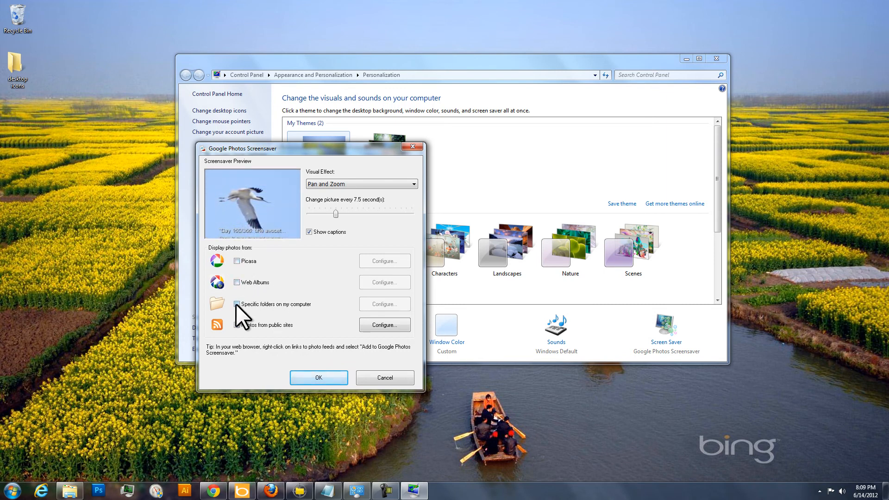
left_click(237, 324)
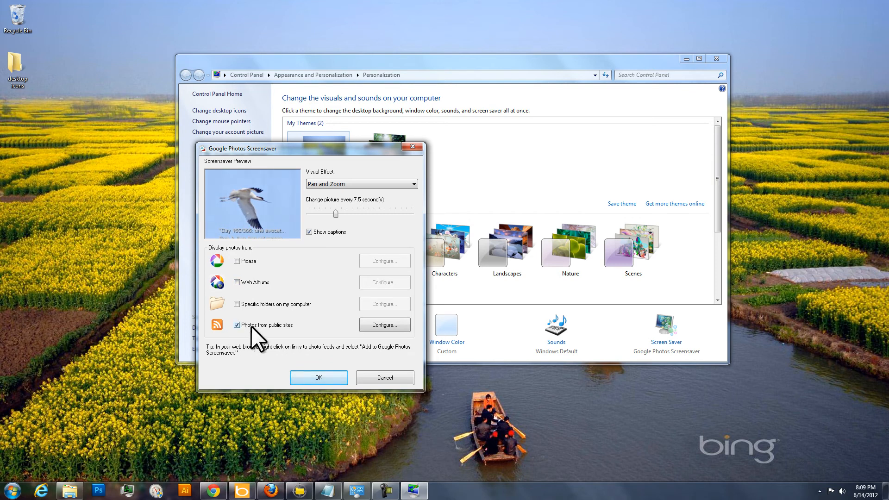
mouse_move(363, 346)
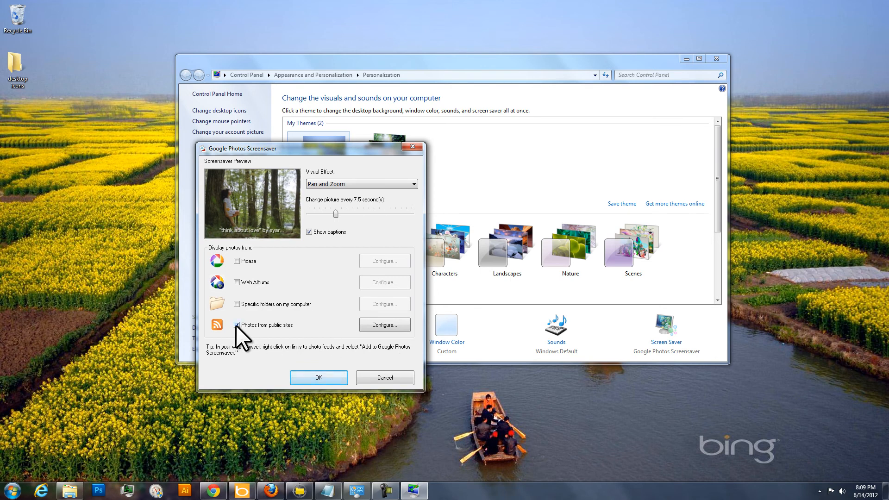
Open the Public Photo Sites configuration and clear the additional photo feed field
left_click(383, 324)
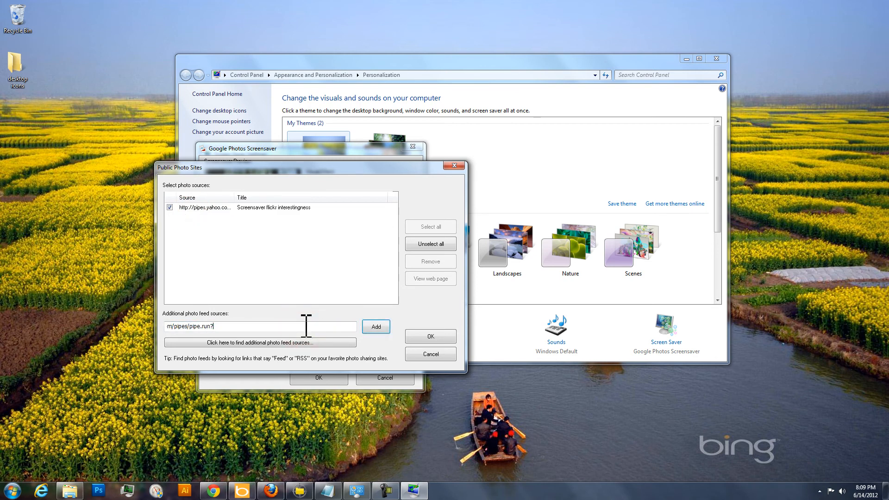
left_click(376, 326)
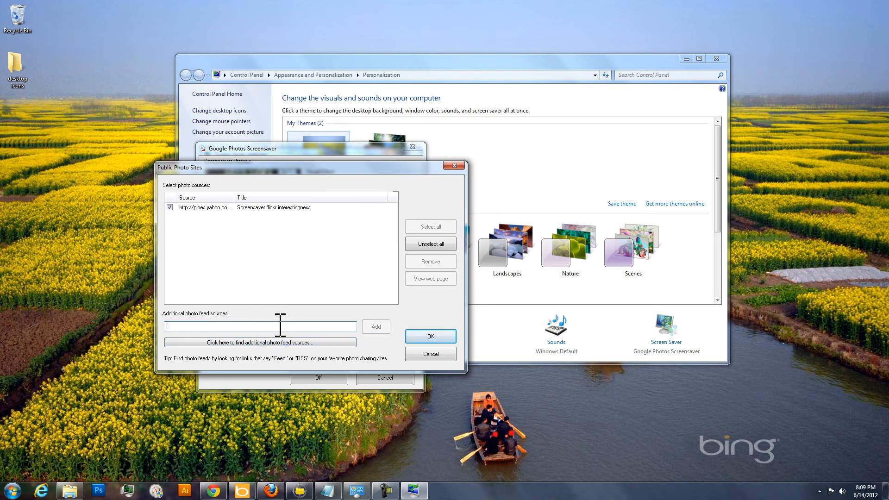
Select the Yahoo Pipes feed URL in Notepad, then return to Public Photo Sites
left_click(328, 491)
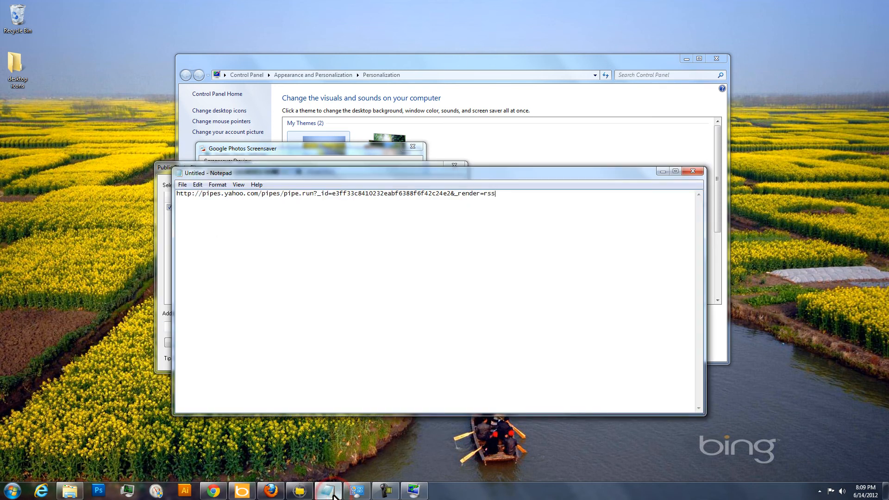
left_click_drag(394, 193, 494, 193)
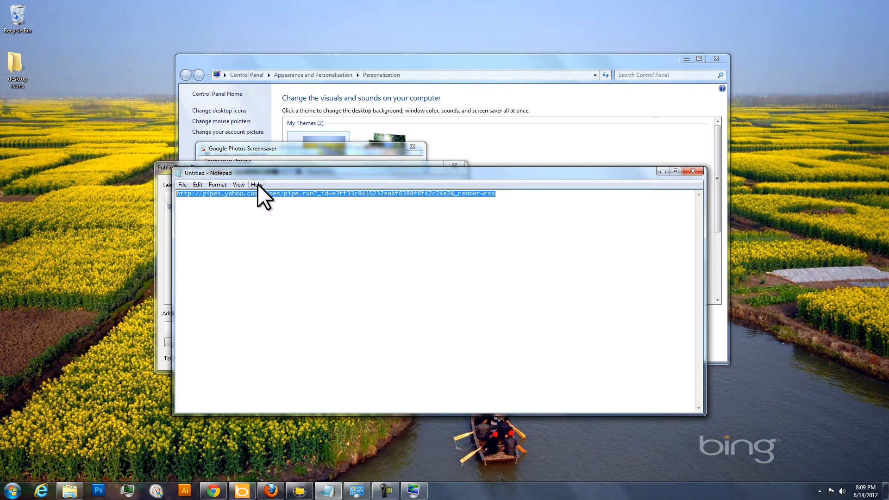
mouse_move(286, 182)
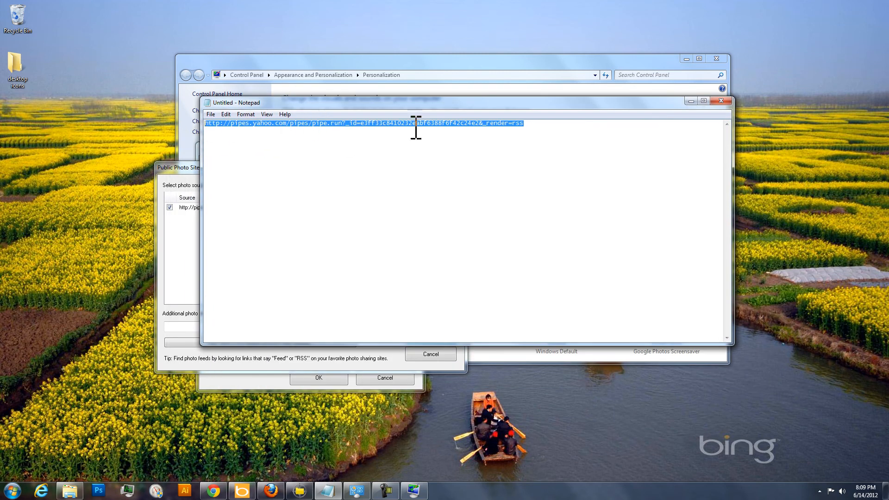
left_click(490, 220)
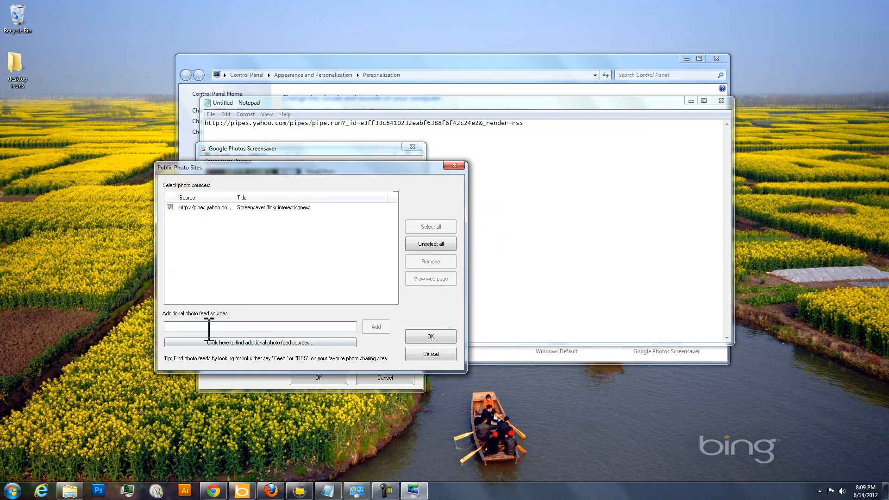
mouse_move(225, 213)
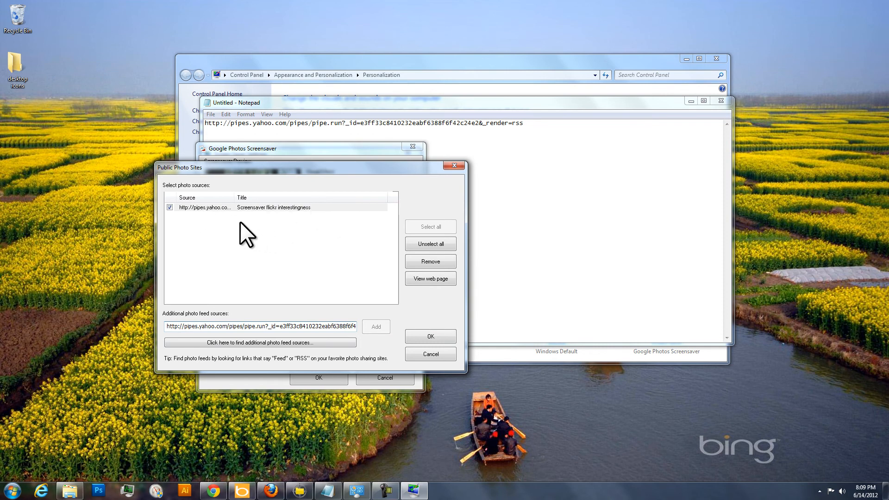
mouse_move(292, 222)
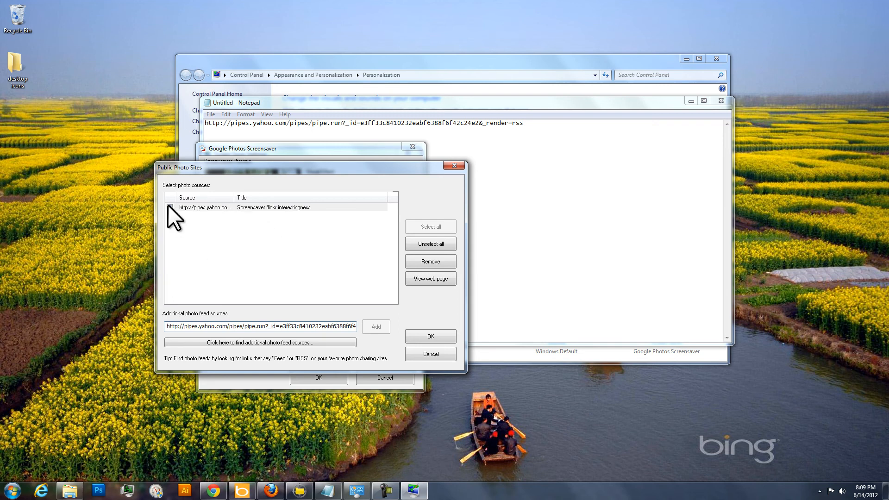
Keep the Flickr interestingness feed ticked and confirm Public Photo Sites with OK
left_click(169, 207)
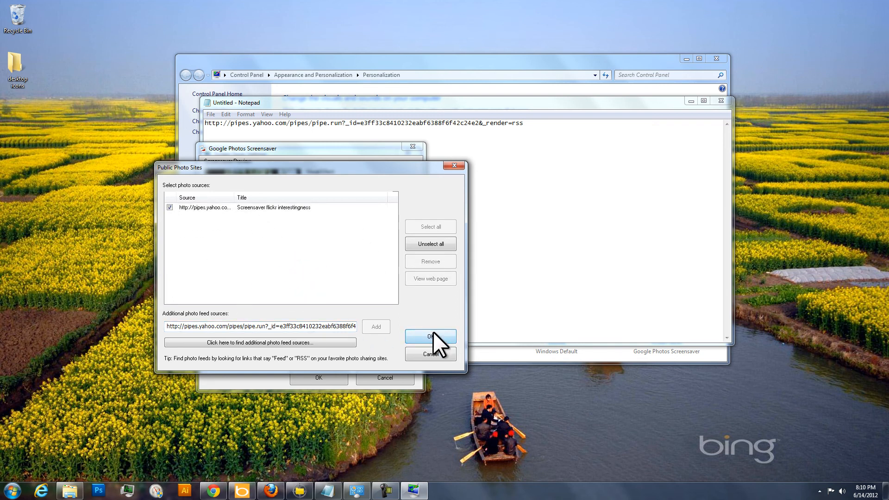
left_click(429, 335)
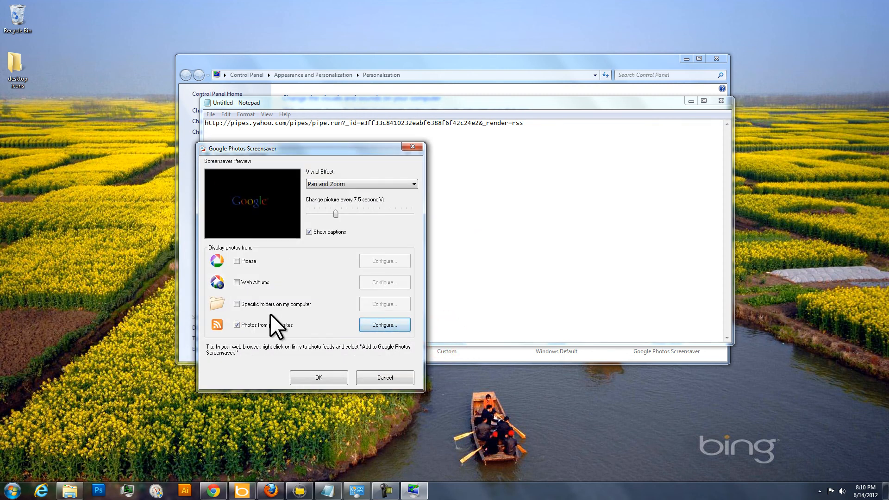
mouse_move(318, 377)
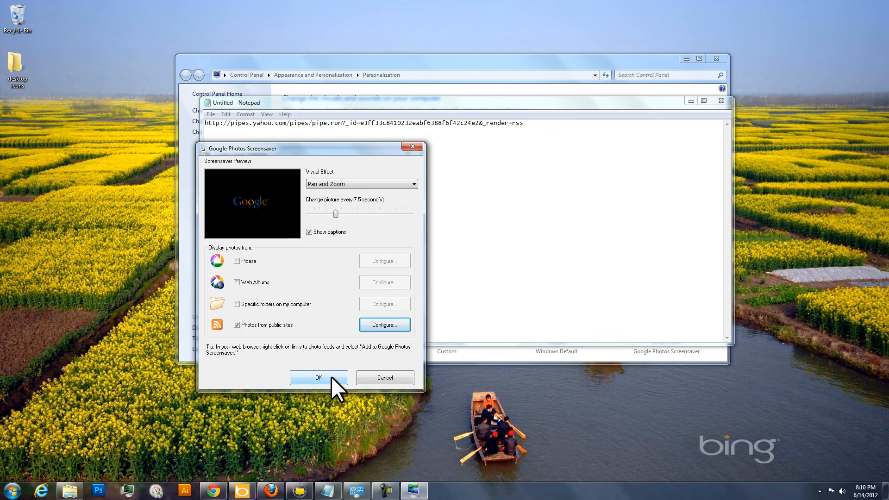
Confirm the Google Photos Screensaver settings, returning to Screen Saver Settings with a 6-minute wait
left_click(318, 378)
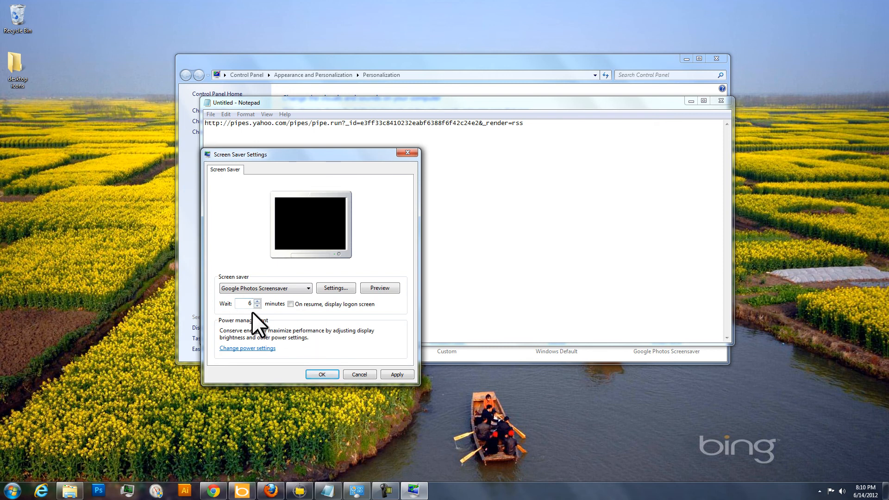
mouse_move(280, 320)
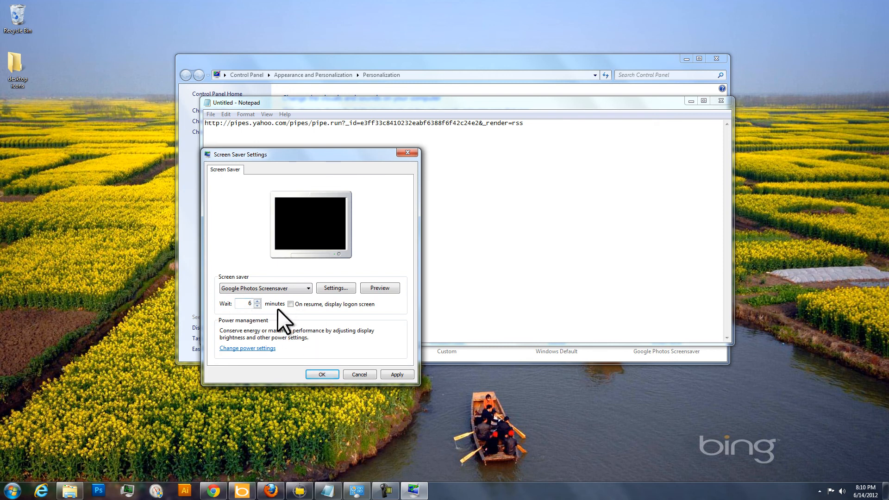
mouse_move(379, 287)
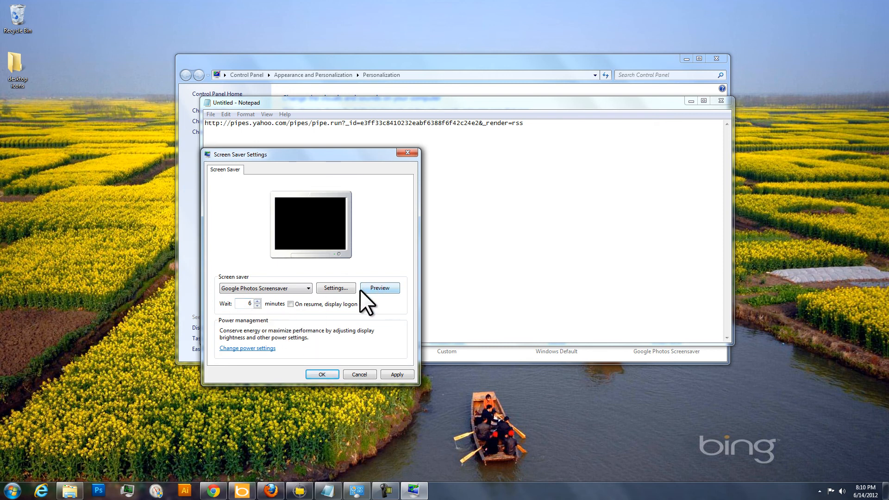
mouse_move(313, 310)
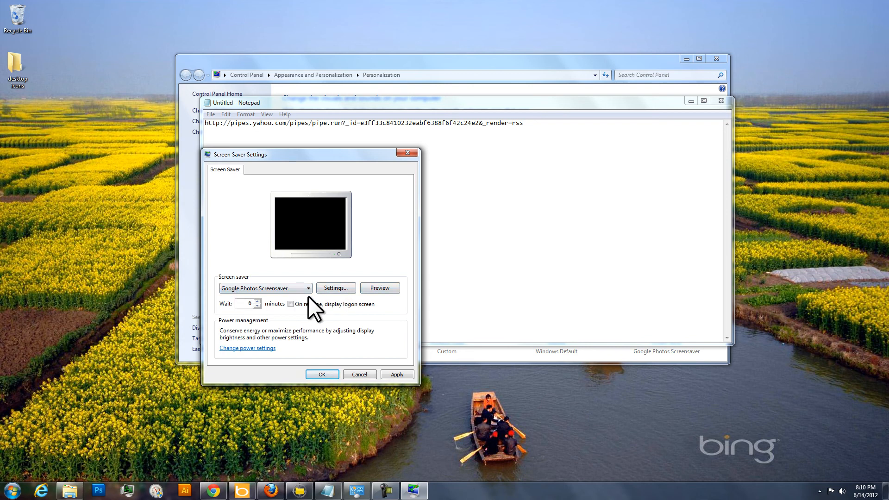
mouse_move(318, 309)
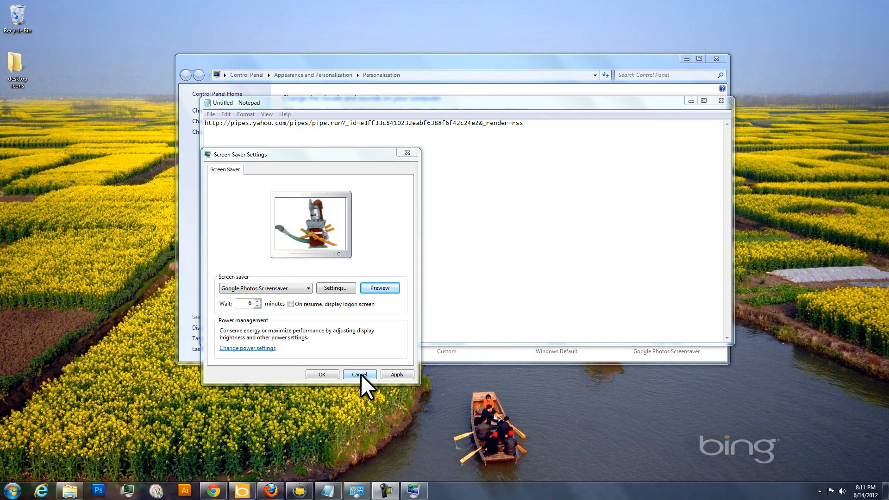
mouse_move(299, 311)
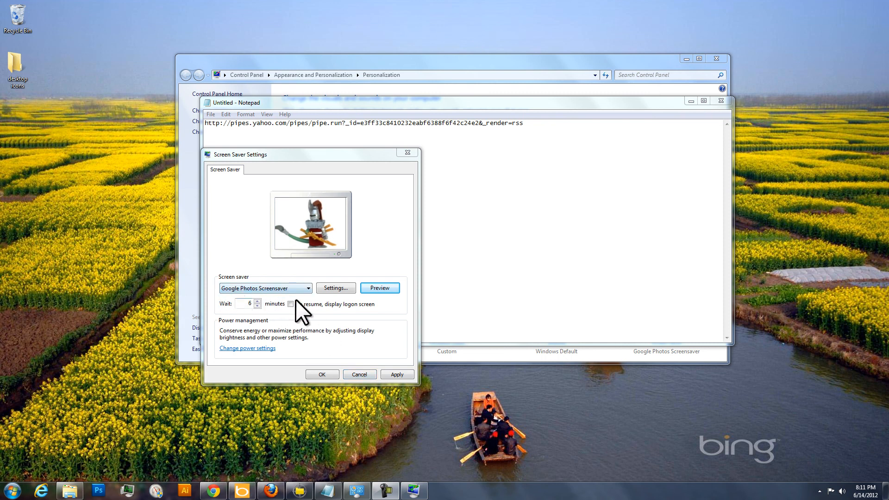
mouse_move(310, 315)
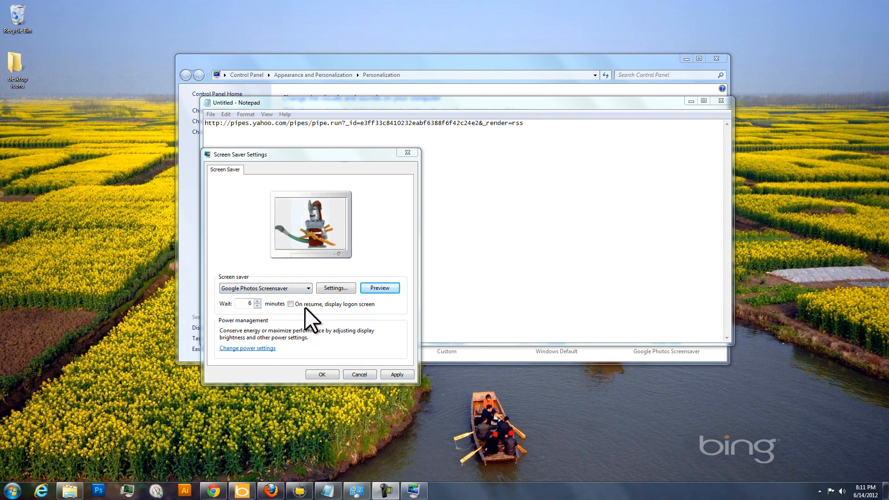